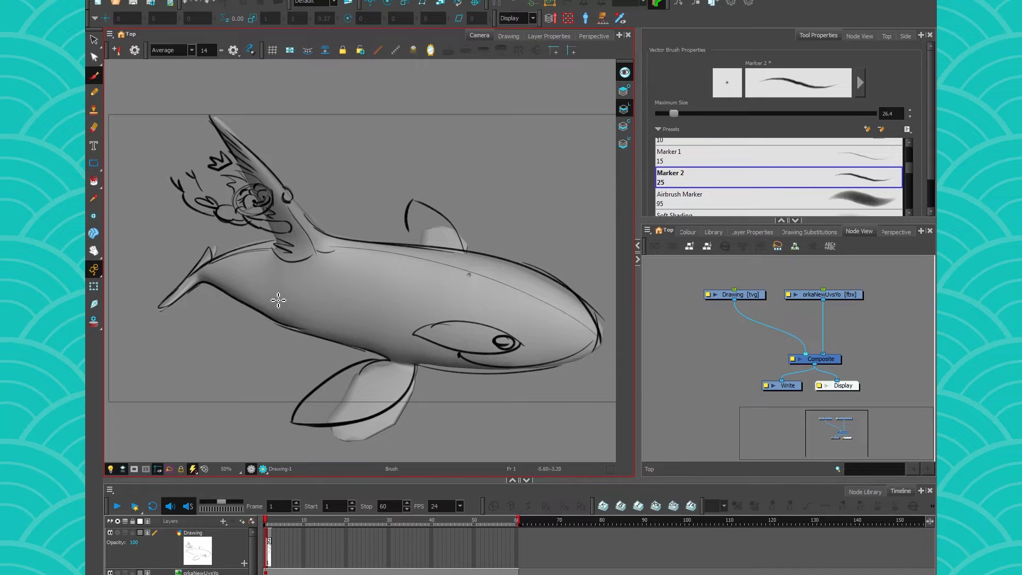
# - Scroll the view after clearing the orca model and sketch from the scene
pyautogui.scroll(-3)
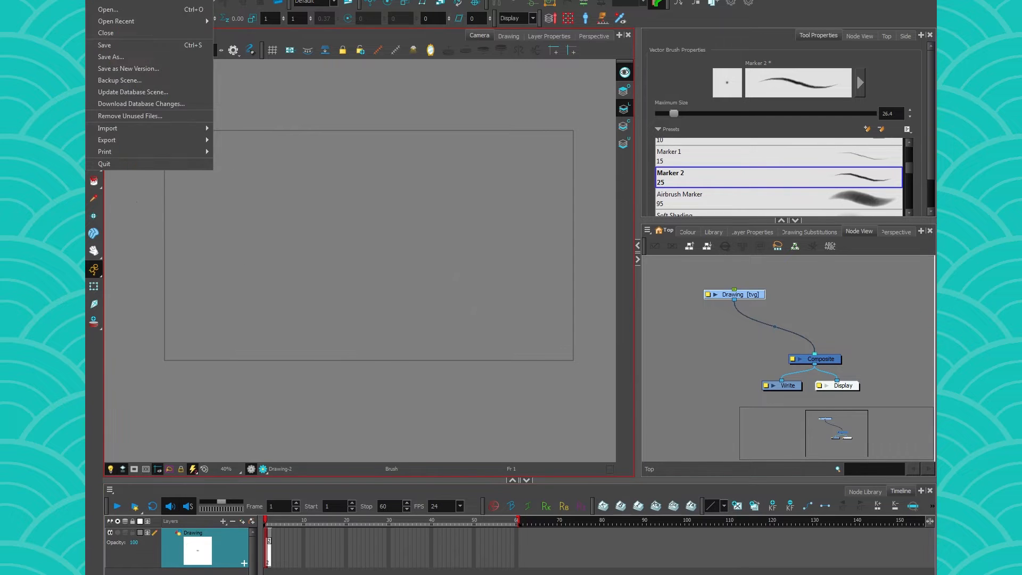
# - Import the orca FBX 3D model as a new layer feeding the Composite
pyautogui.click(107, 128)
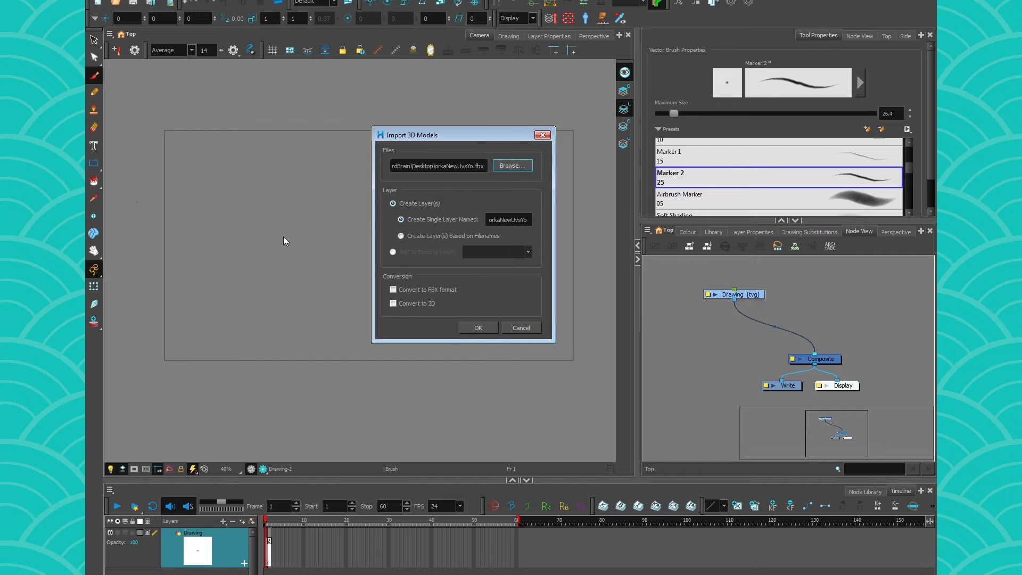
pyautogui.click(477, 327)
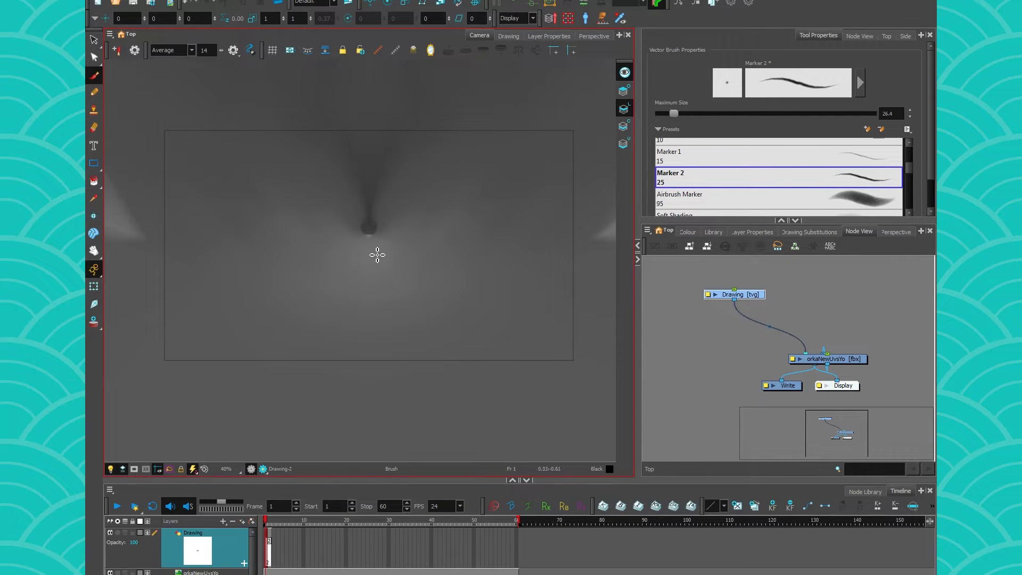
pyautogui.scroll(-3)
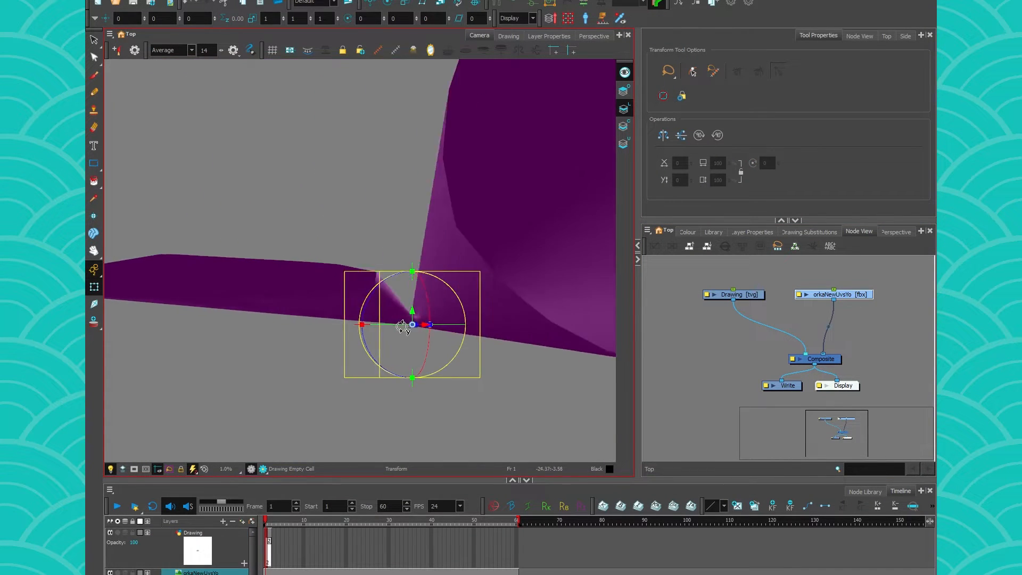
# - Scale the orca down to fit the camera frame and rotate it to a three-quarter view
pyautogui.moveTo(412, 325); pyautogui.dragTo(412, 300)
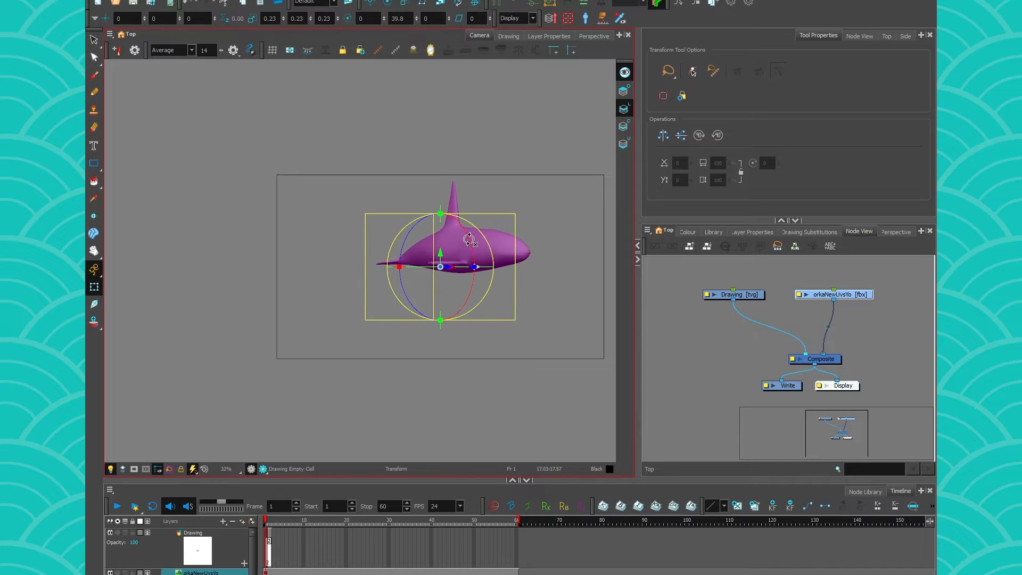
pyautogui.moveTo(468, 234); pyautogui.dragTo(470, 280)
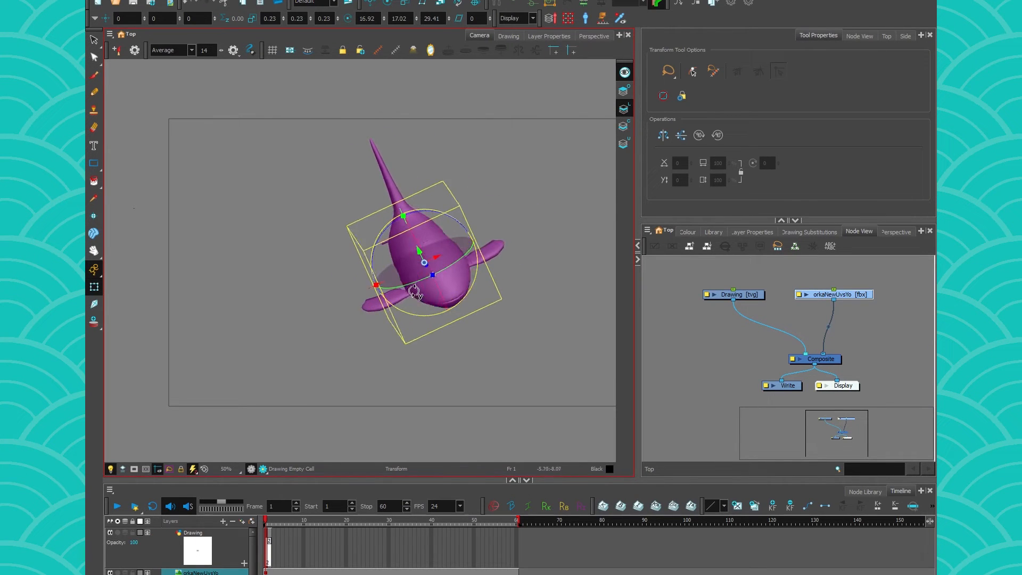
pyautogui.moveTo(416, 292); pyautogui.dragTo(423, 298)
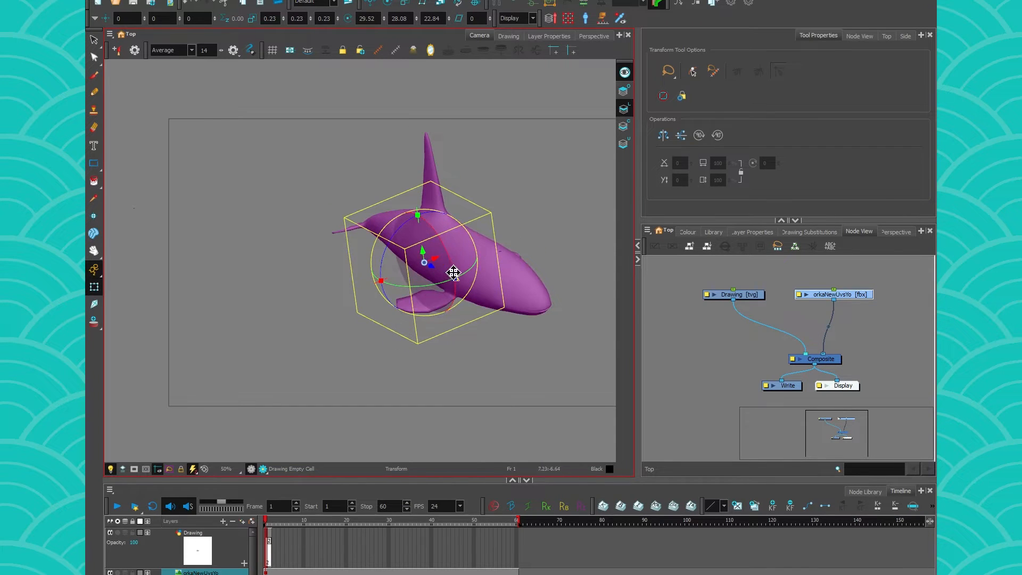
pyautogui.moveTo(455, 274); pyautogui.dragTo(527, 334)
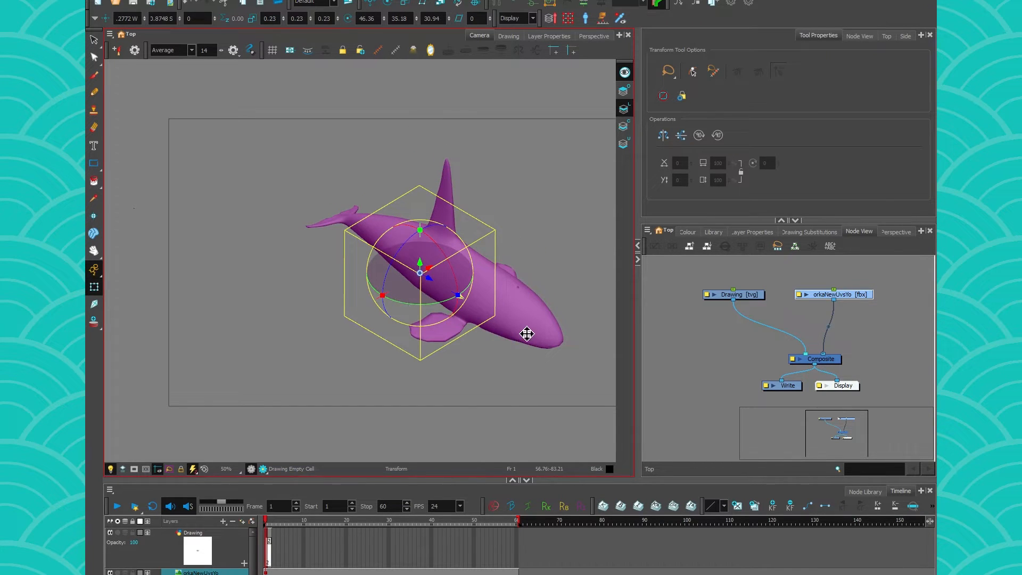
pyautogui.click(832, 293)
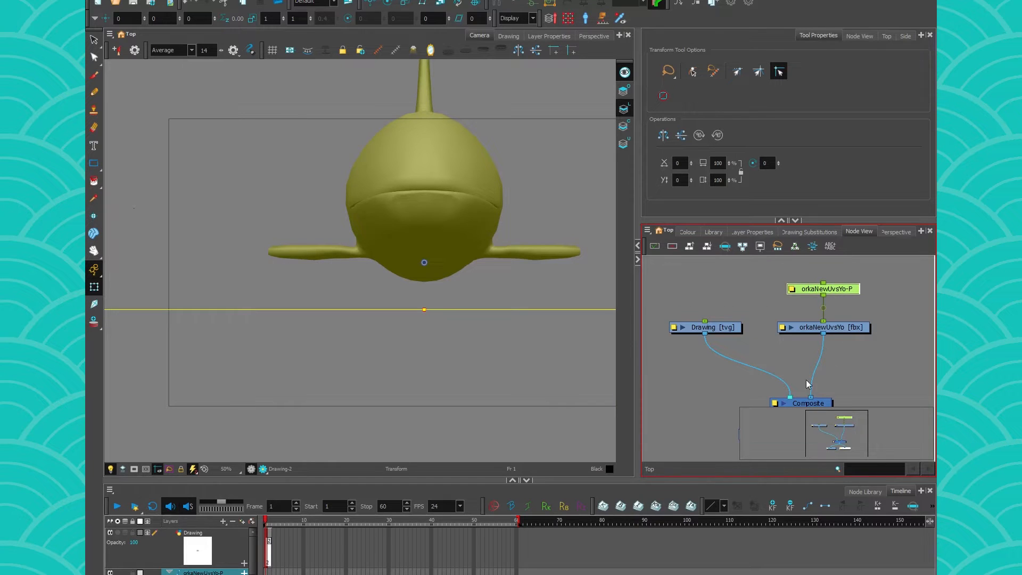
# - Enable 3D on the orkaNewUvsYo-P peg and tilt the orca by rotating that peg
pyautogui.scroll(-3)
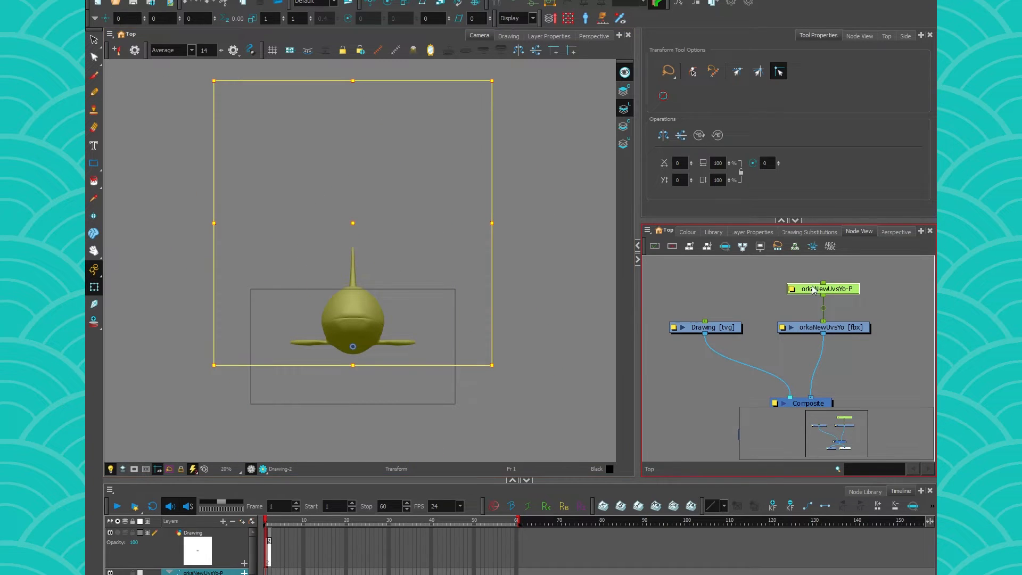
pyautogui.moveTo(784, 292)
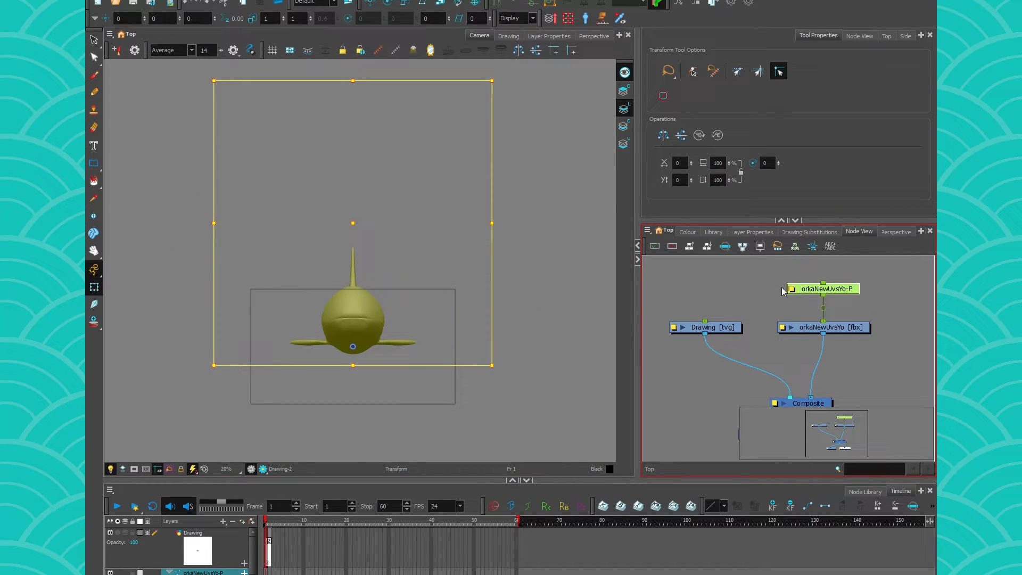
pyautogui.doubleClick(824, 288)
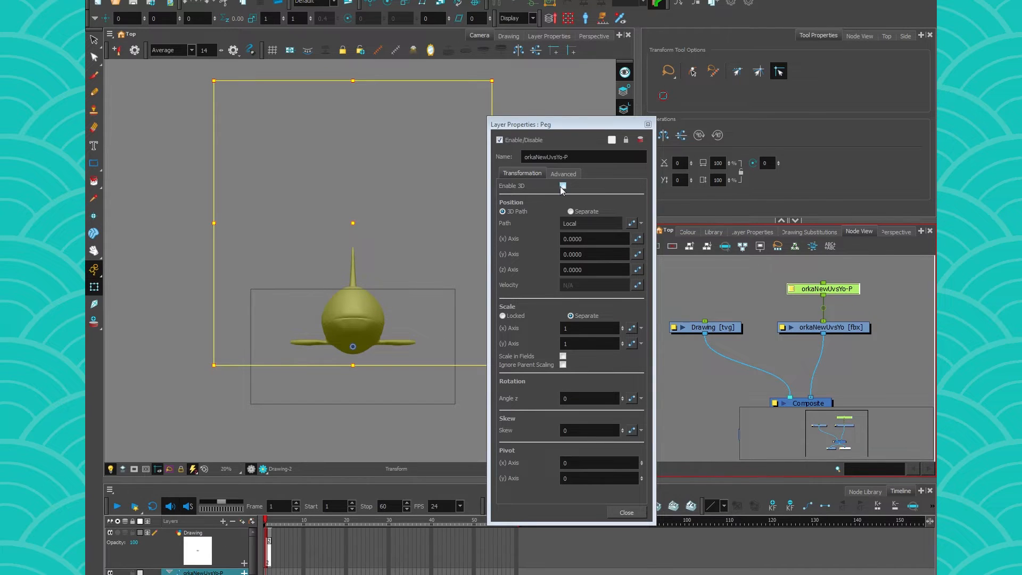
pyautogui.click(625, 513)
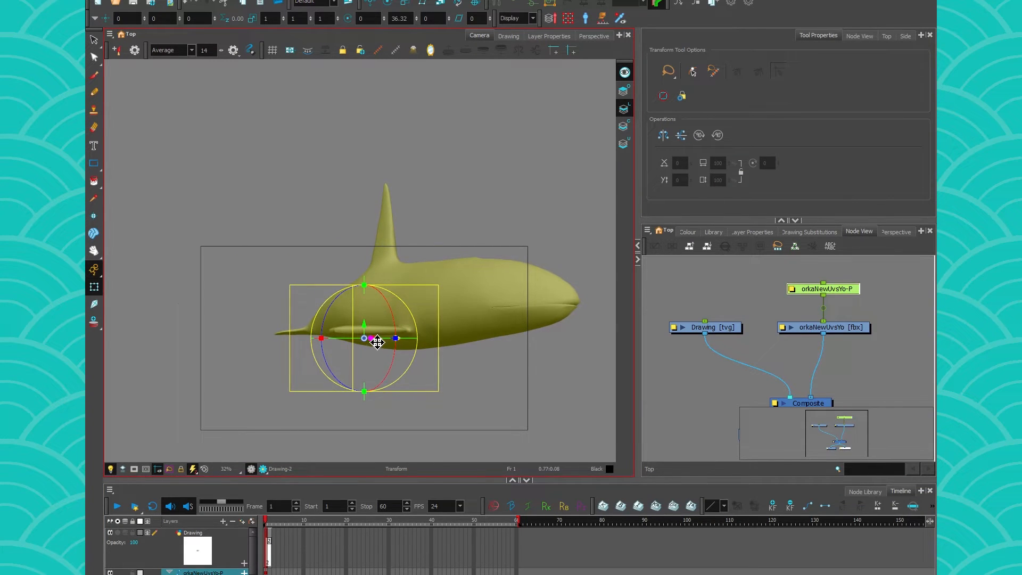
pyautogui.moveTo(365, 338); pyautogui.dragTo(326, 313)
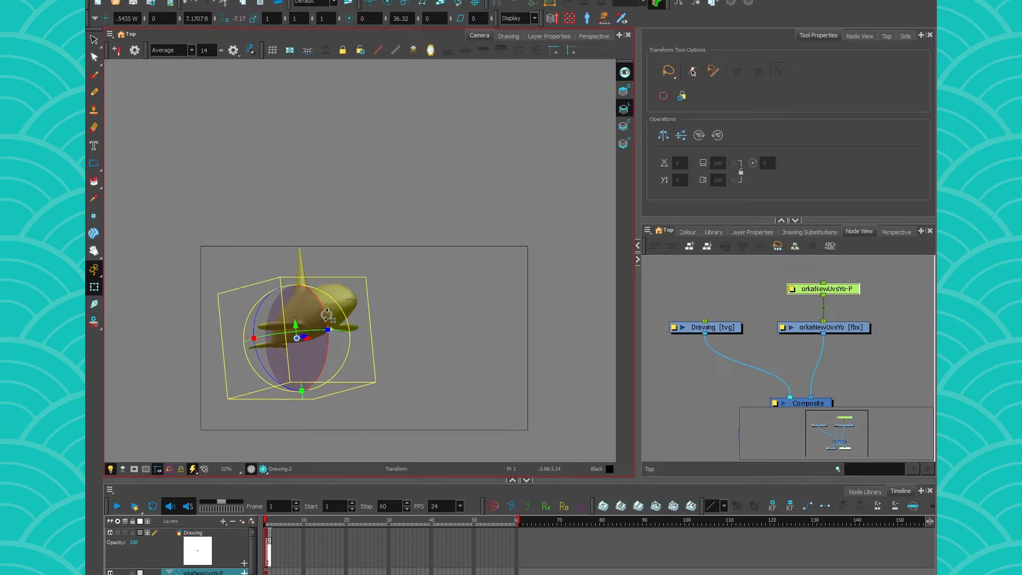
pyautogui.click(350, 519)
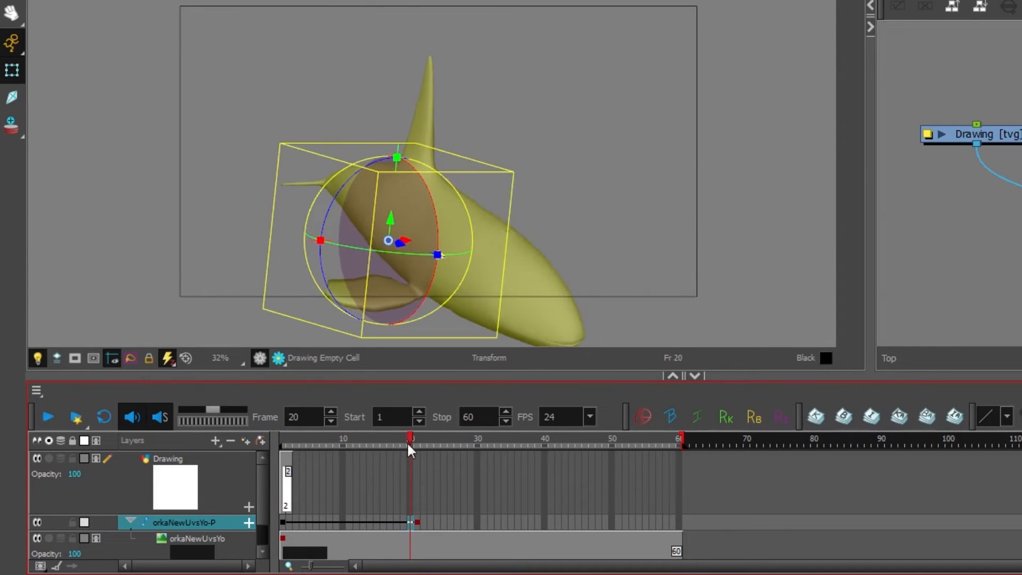
# - At frame 38, rotate the orca's peg into a steep diving angle to set a keyframe
pyautogui.moveTo(410, 437); pyautogui.dragTo(532, 438)
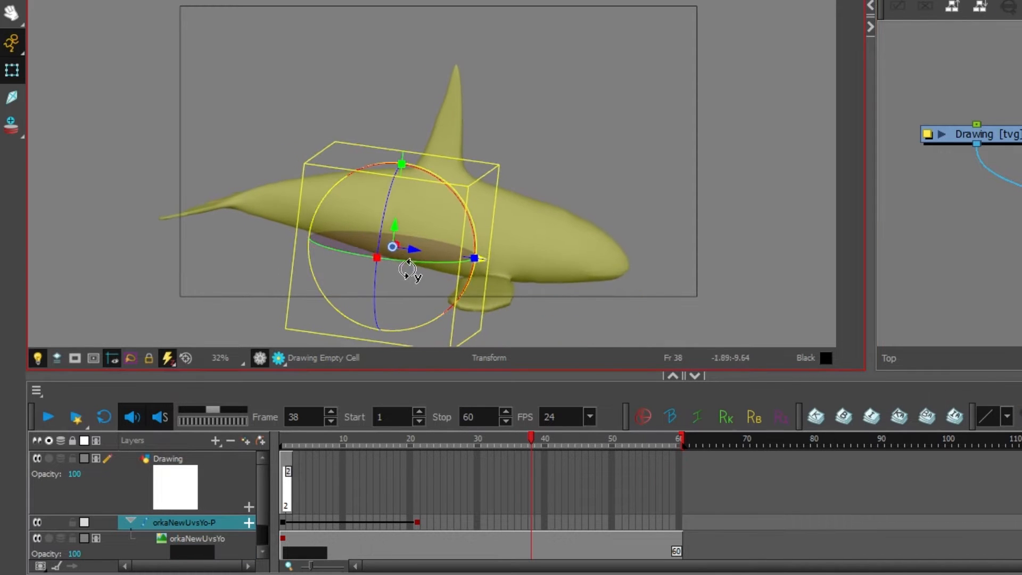
pyautogui.moveTo(408, 270); pyautogui.dragTo(427, 241)
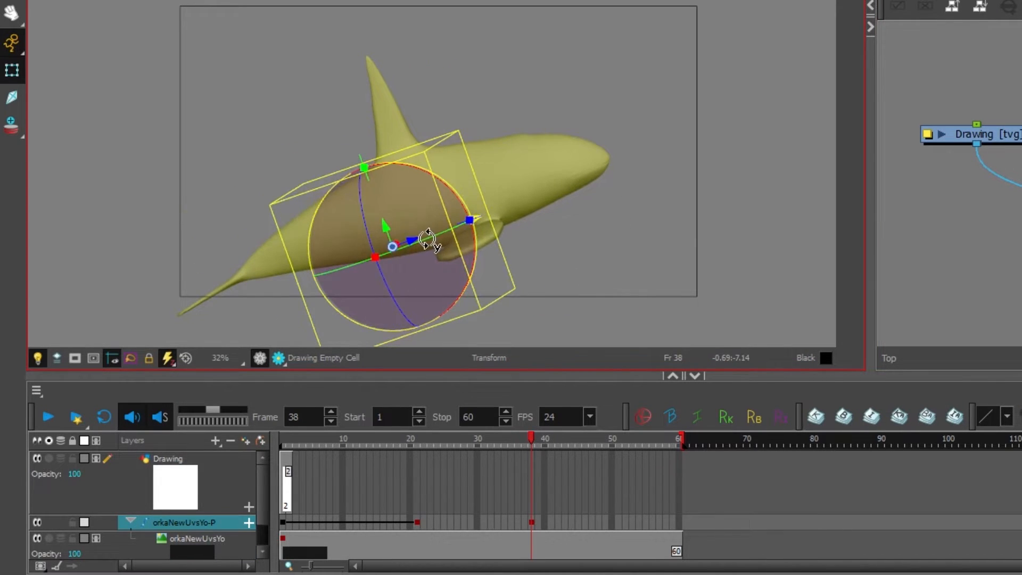
pyautogui.moveTo(427, 239); pyautogui.dragTo(590, 186)
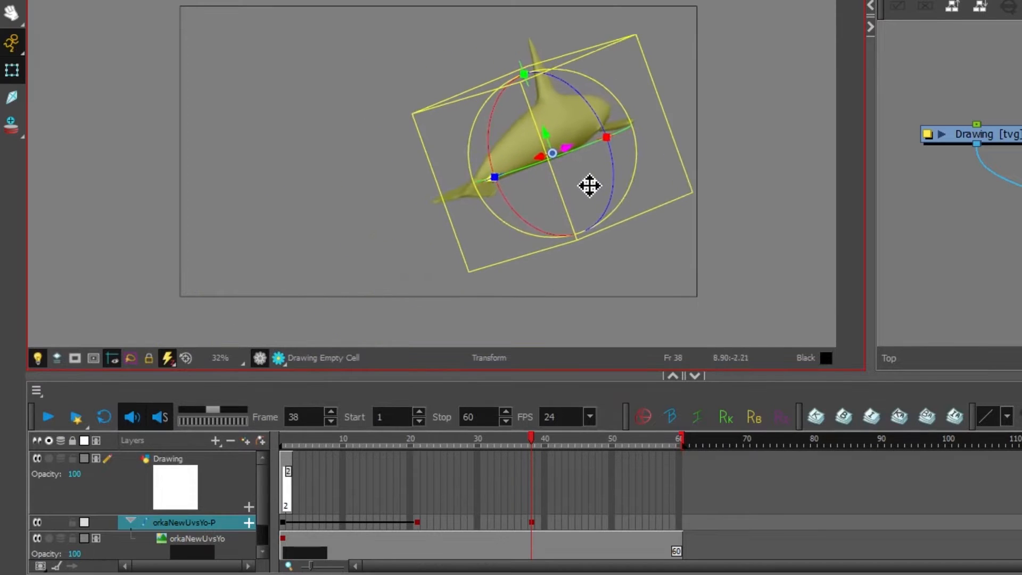
pyautogui.click(295, 437)
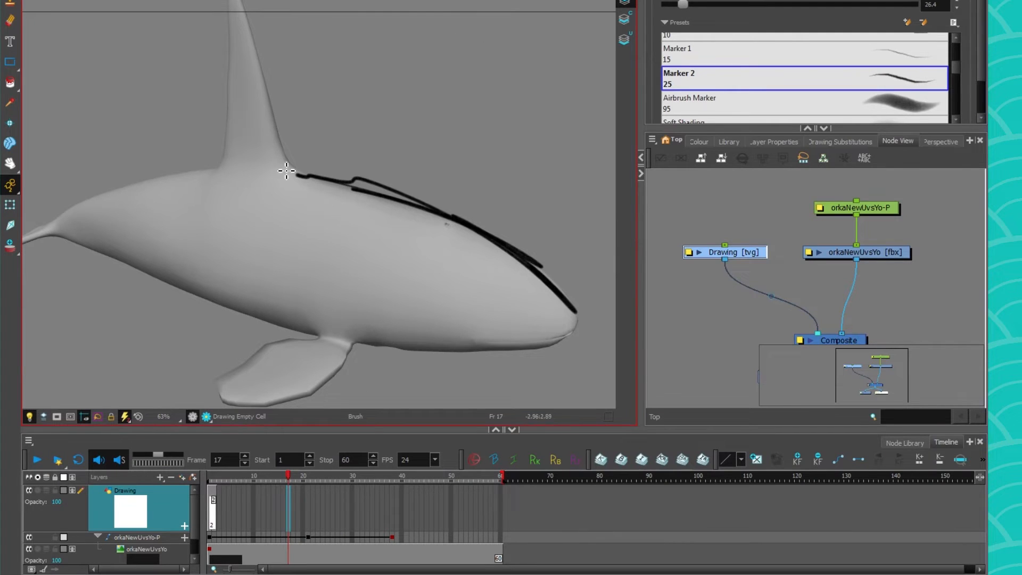
# - Trace the contour of the orca's back with black brush strokes on the Drawing layer
pyautogui.moveTo(287, 171); pyautogui.dragTo(457, 364)
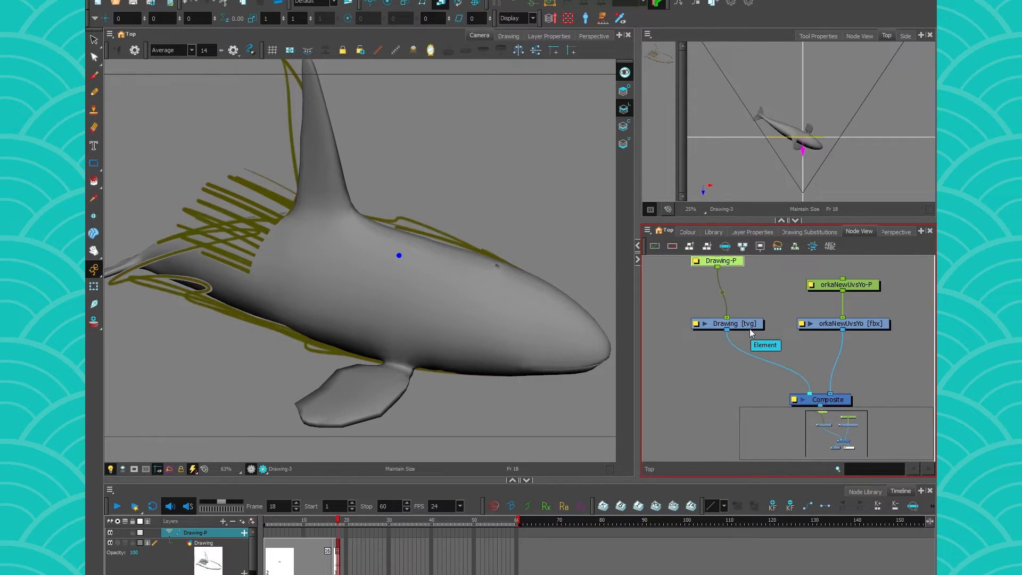
# - Connect the Drawing-P peg to the Drawing node and return to frame 1
pyautogui.moveTo(715, 261); pyautogui.dragTo(727, 278)
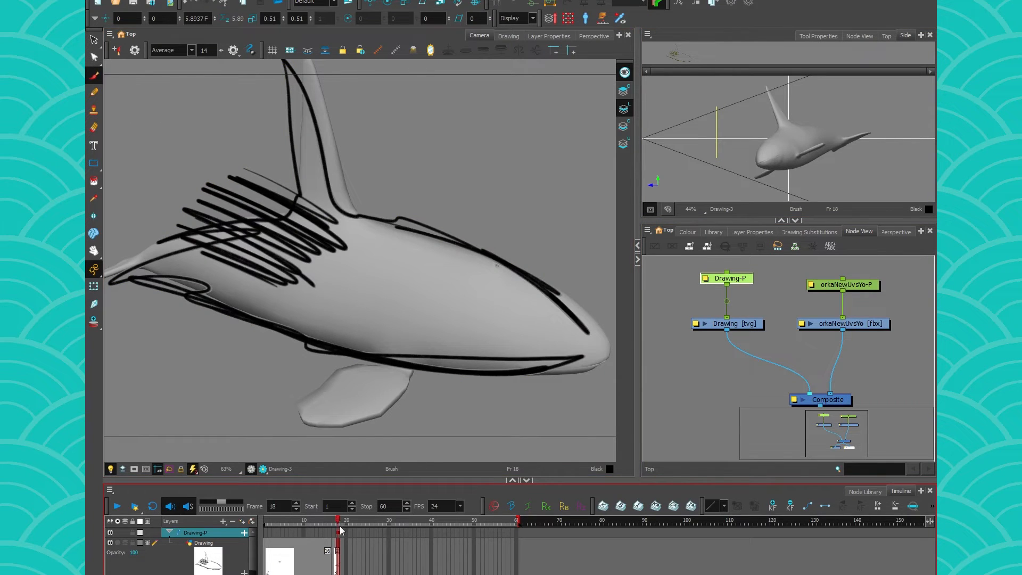
pyautogui.click(346, 519)
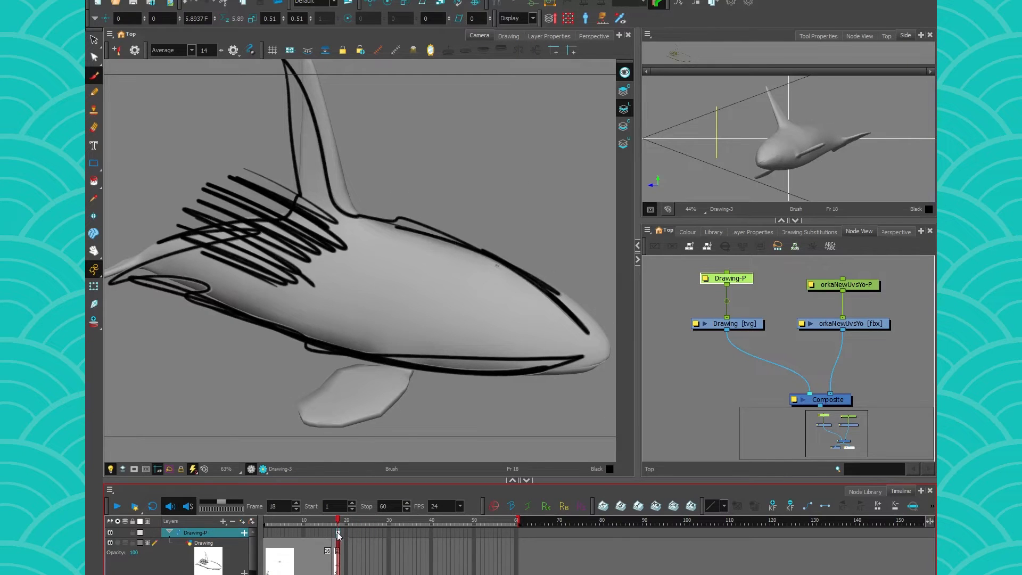
pyautogui.click(267, 521)
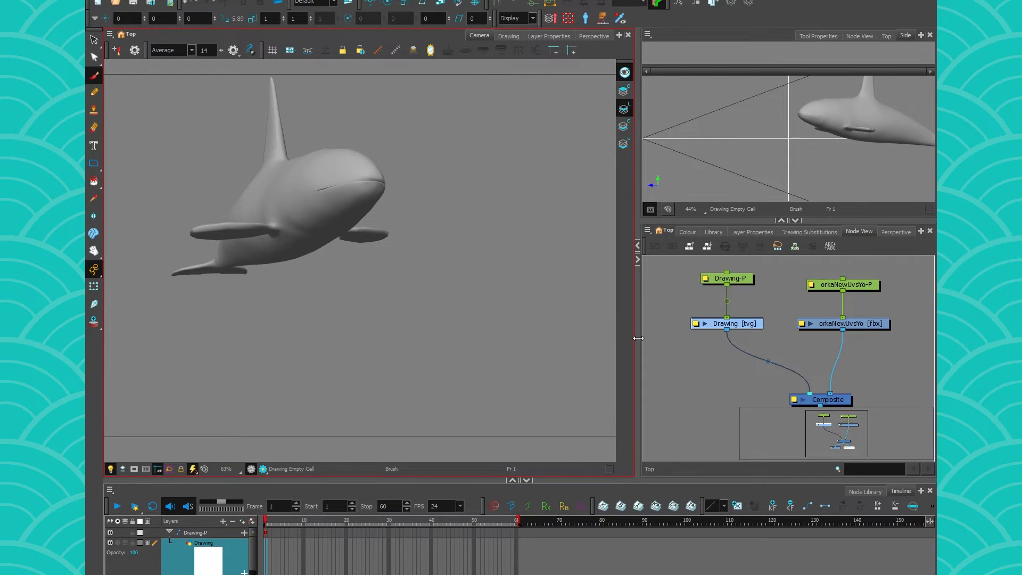
# - Change the orca's shading, then sketch its eye patch, head and lower fin
pyautogui.click(111, 470)
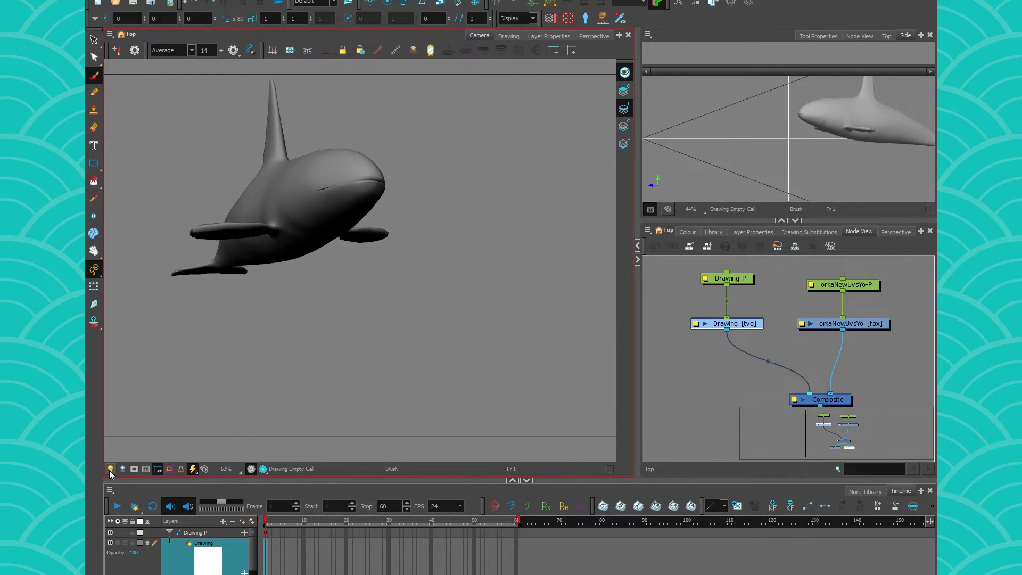
pyautogui.moveTo(307, 176); pyautogui.dragTo(319, 159)
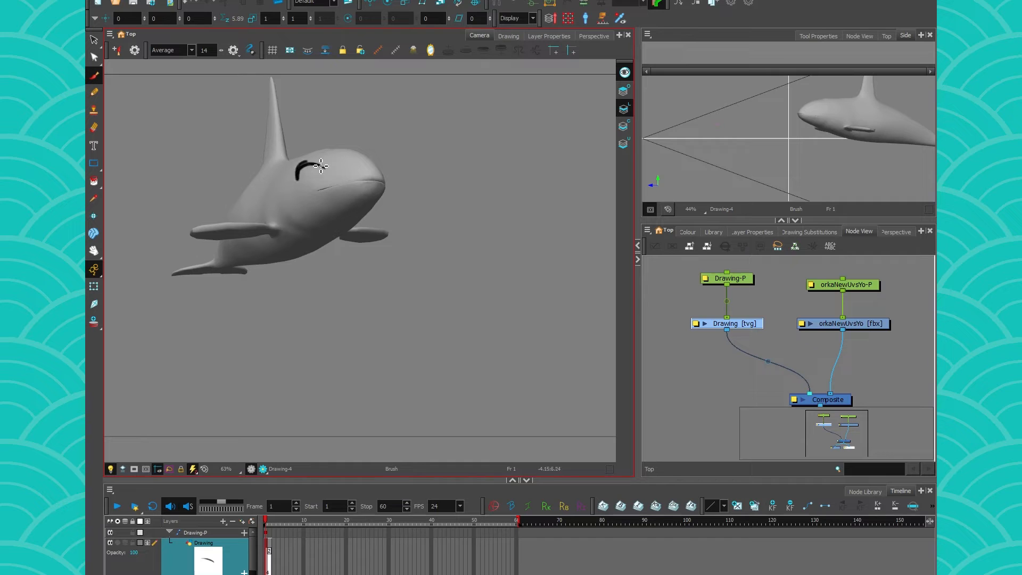
pyautogui.moveTo(306, 173); pyautogui.dragTo(319, 166)
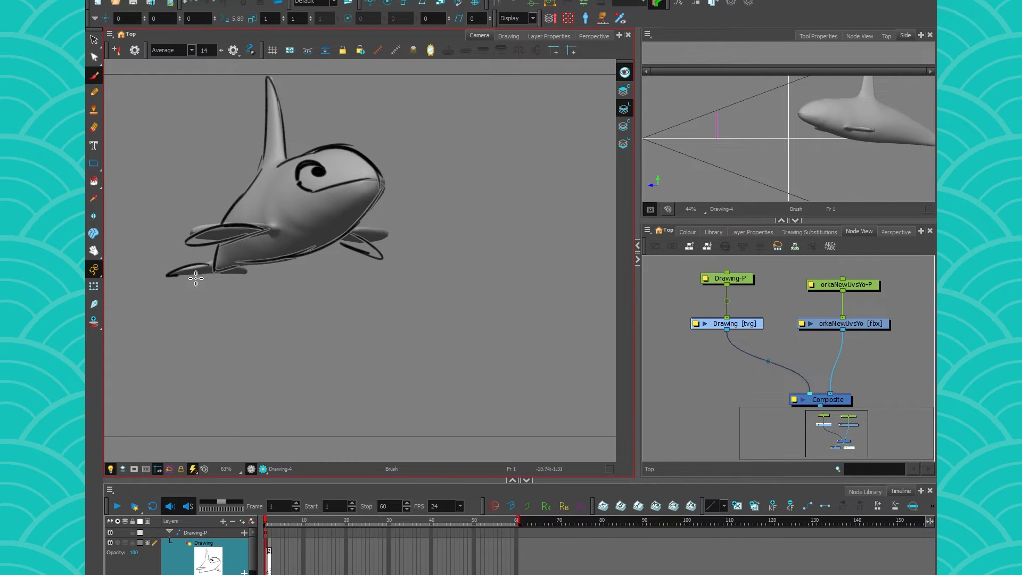
pyautogui.moveTo(313, 208); pyautogui.dragTo(366, 228)
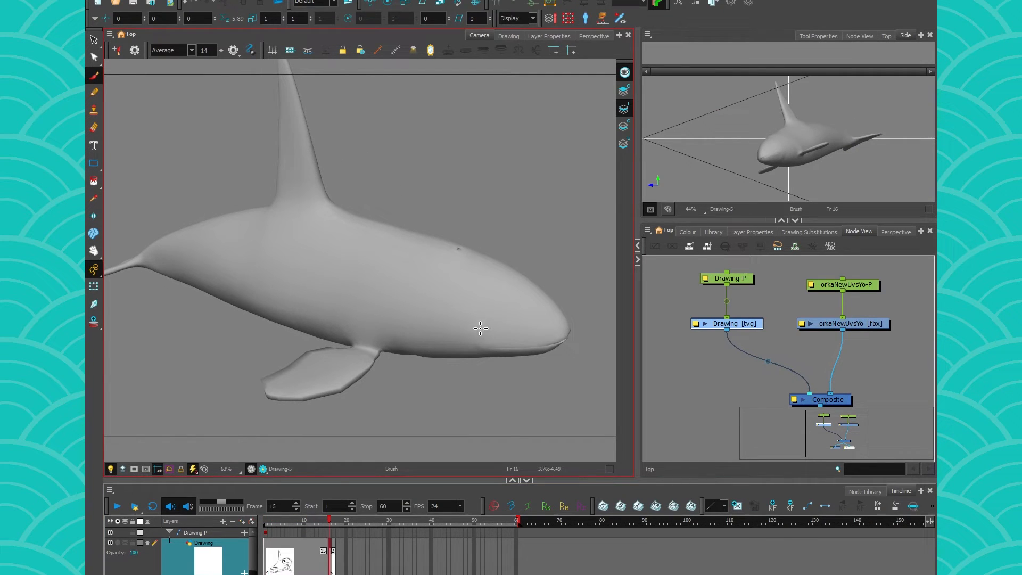
# - Draw the eye outline and body contours over the render, then move to a later frame
pyautogui.moveTo(427, 325); pyautogui.dragTo(482, 332)
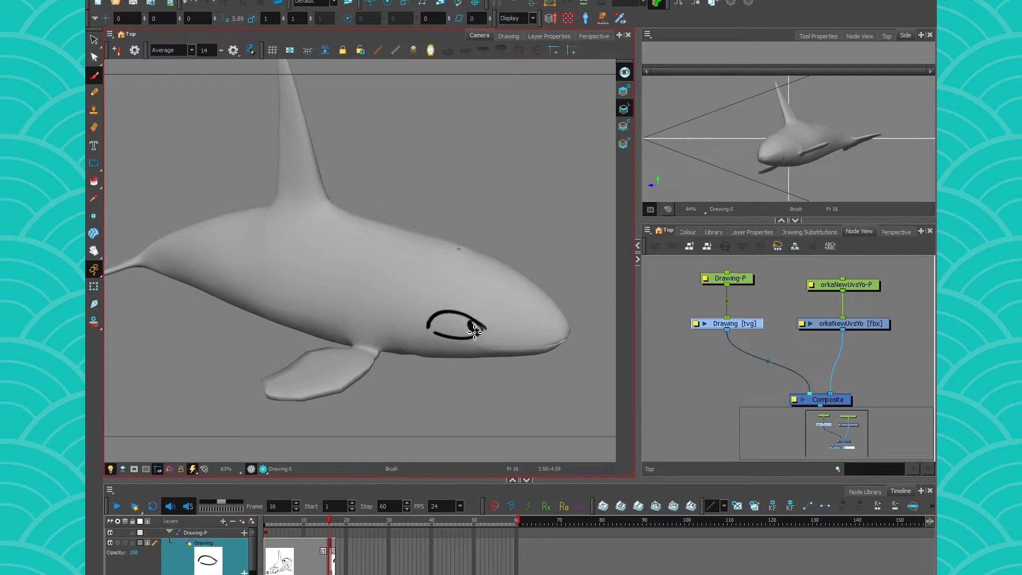
pyautogui.moveTo(474, 344); pyautogui.dragTo(361, 218)
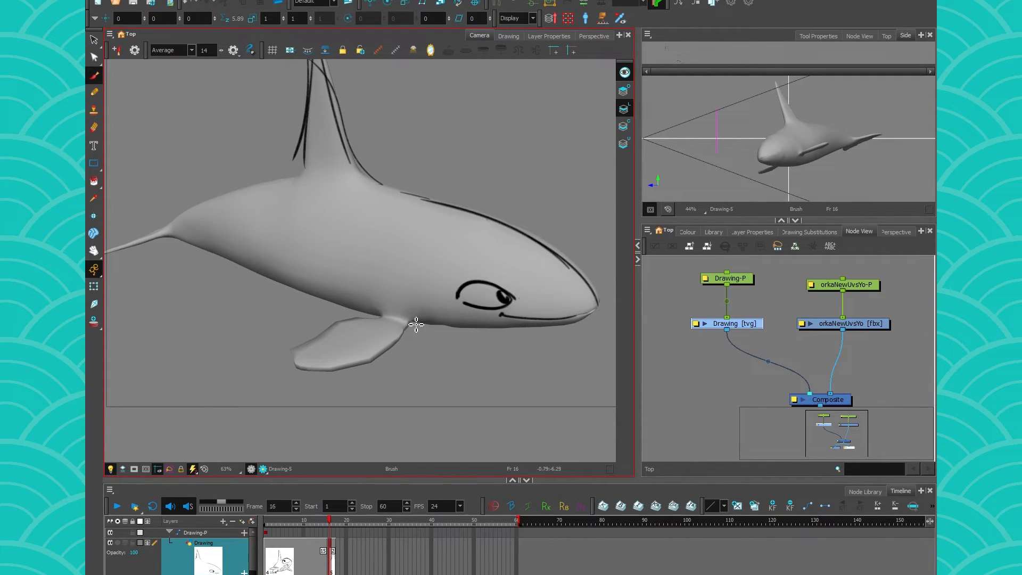
pyautogui.moveTo(414, 323); pyautogui.dragTo(294, 290)
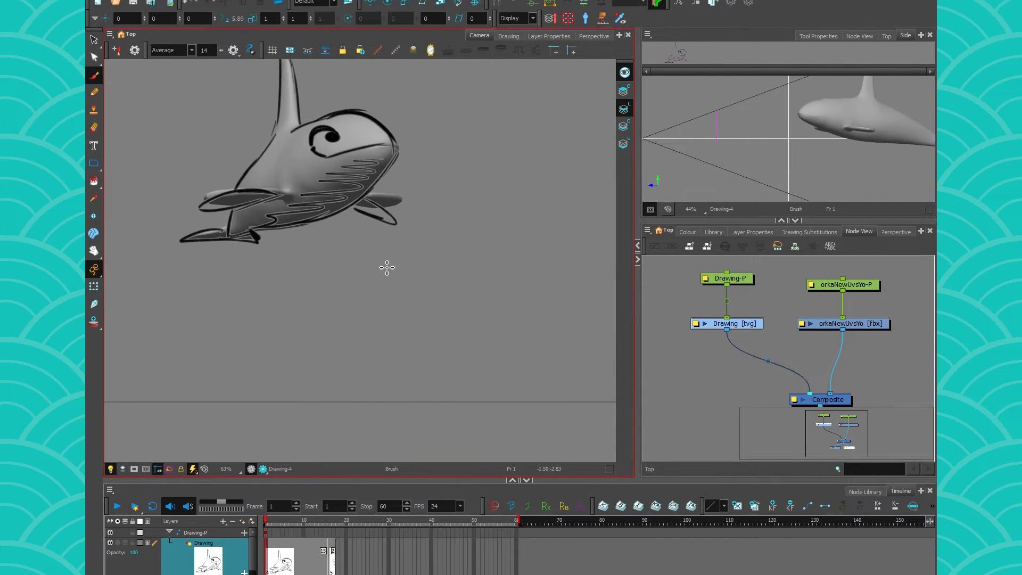
pyautogui.click(436, 520)
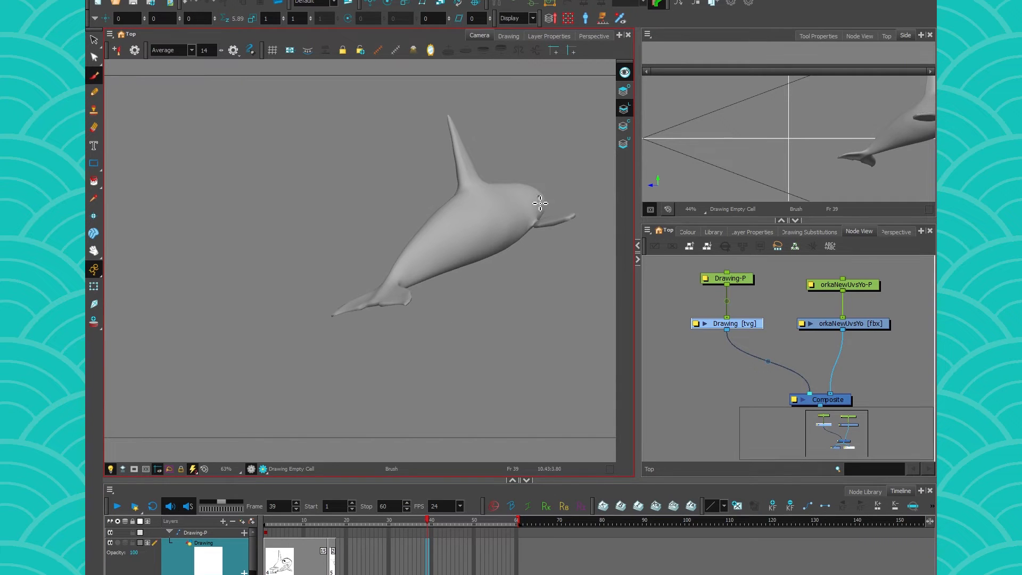
# - Select the Drawing layer and its Drawing-P peg in the Node View for deletion
pyautogui.moveTo(538, 206); pyautogui.dragTo(550, 248)
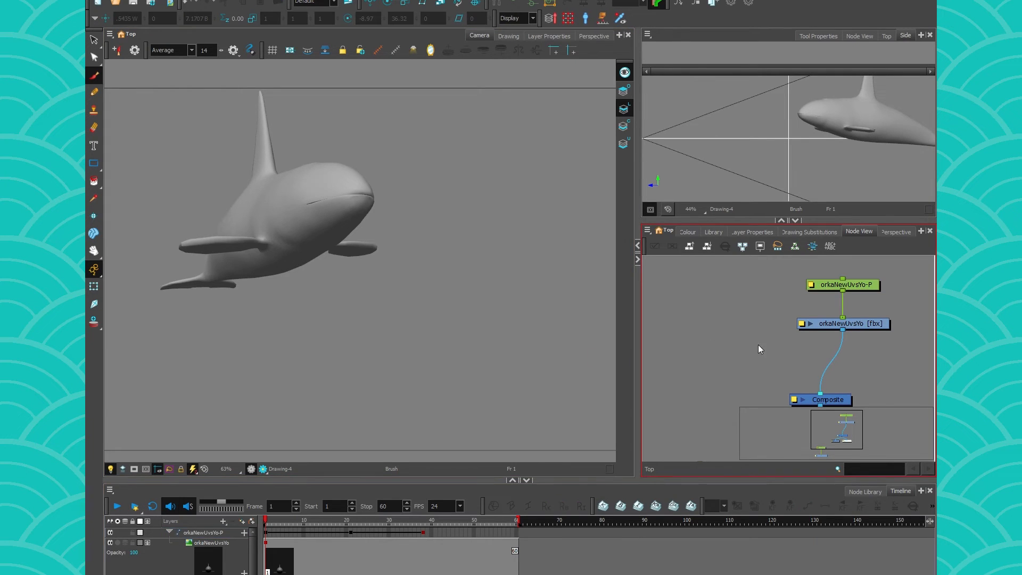
# - Re-import the orca FBX via File > Import > 3D Models with Convert to 2D ticked
pyautogui.click(98, 3)
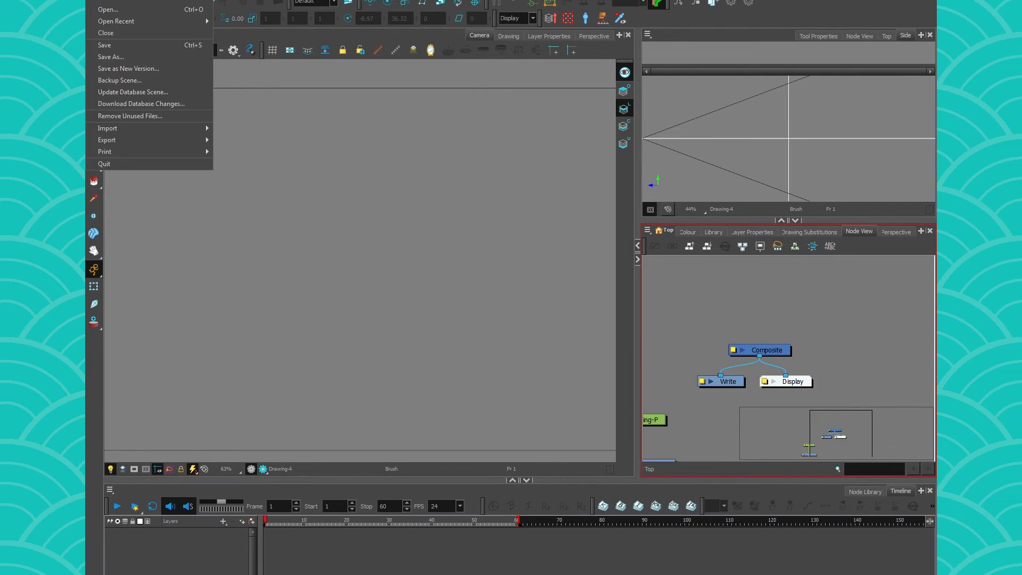
pyautogui.moveTo(107, 127)
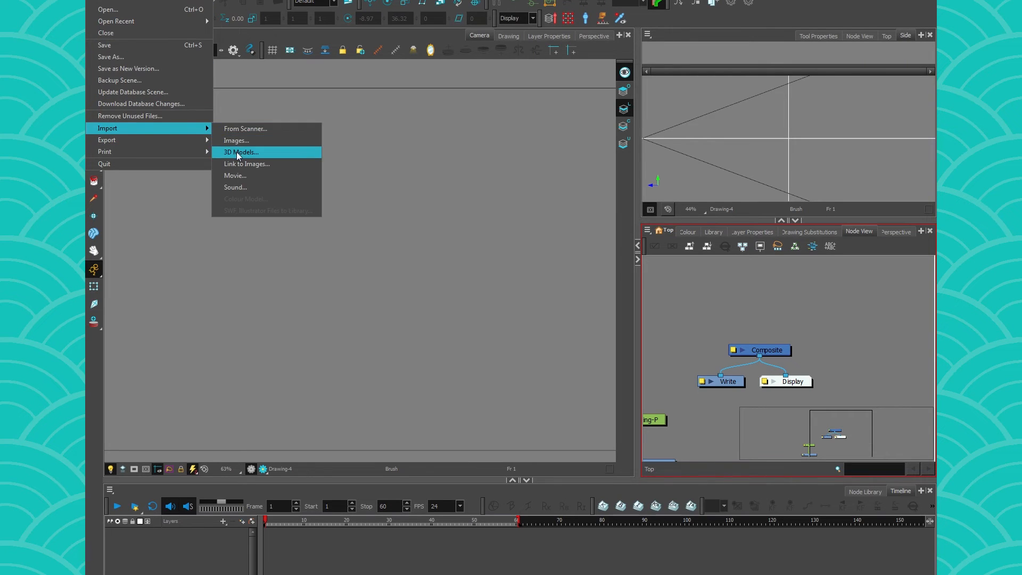
pyautogui.click(241, 153)
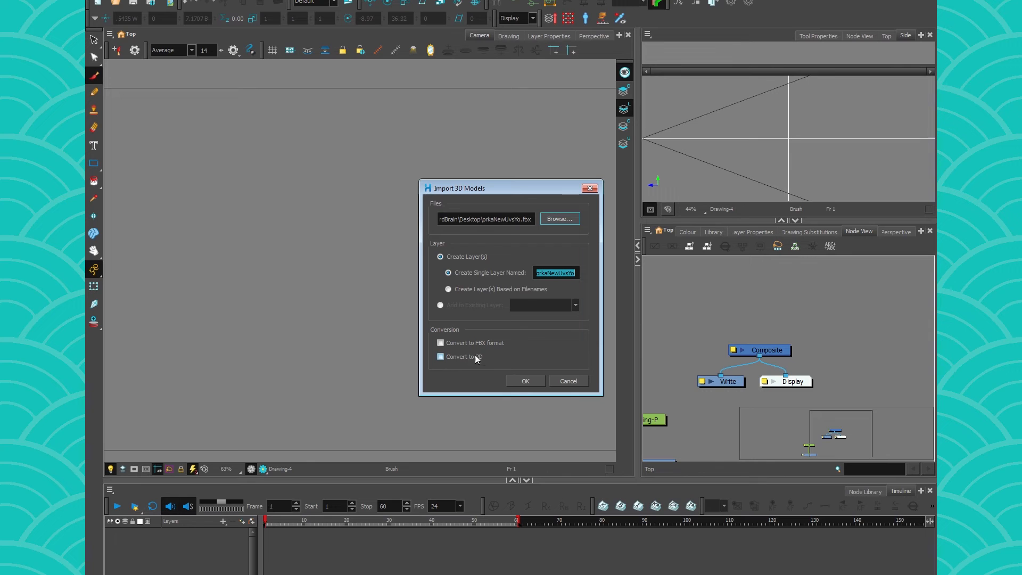
pyautogui.click(525, 381)
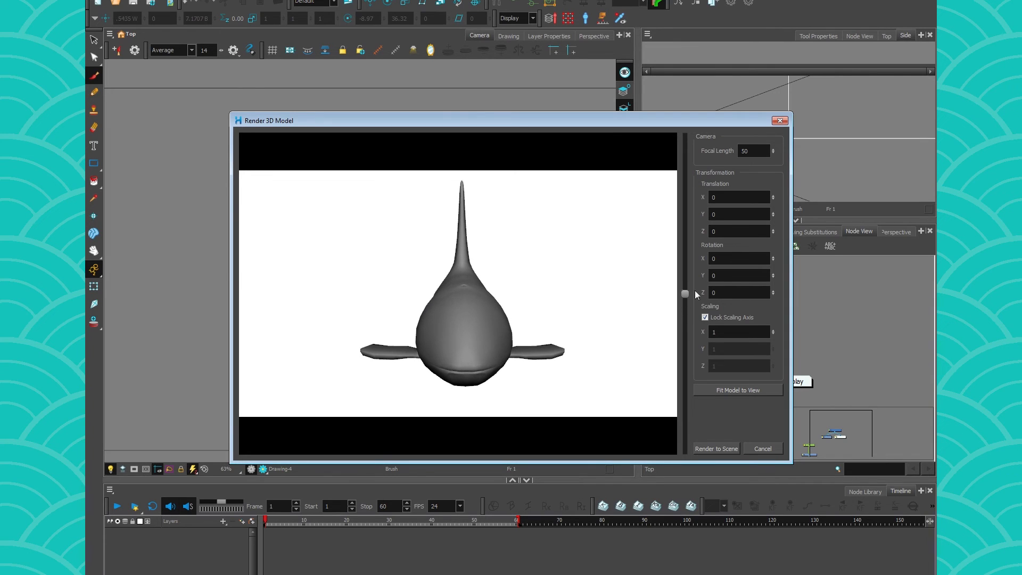
# - Re-angle the orca to a three-quarter view and render it into the scene as a bitmap layer
pyautogui.click(737, 214)
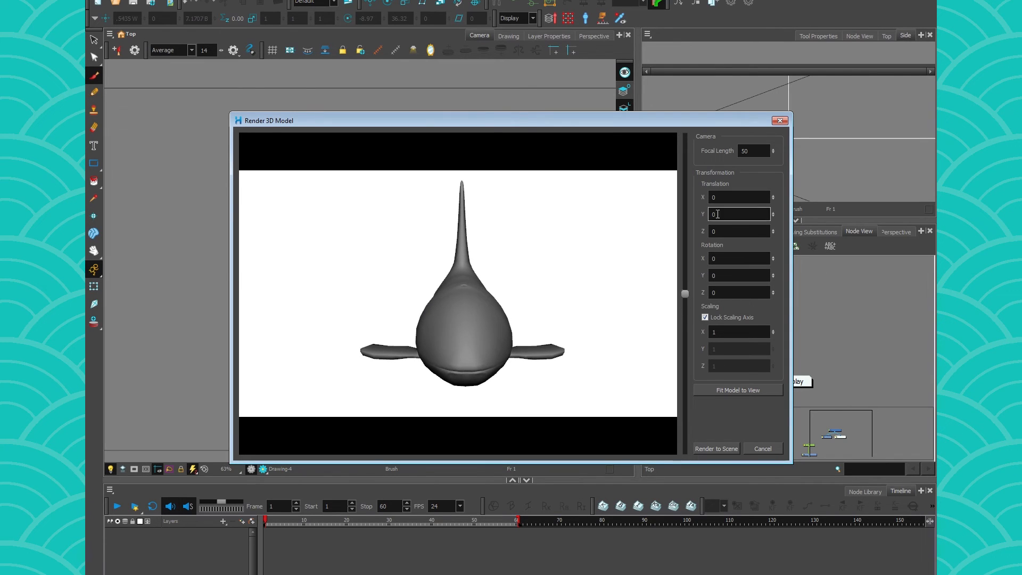
pyautogui.write('29')
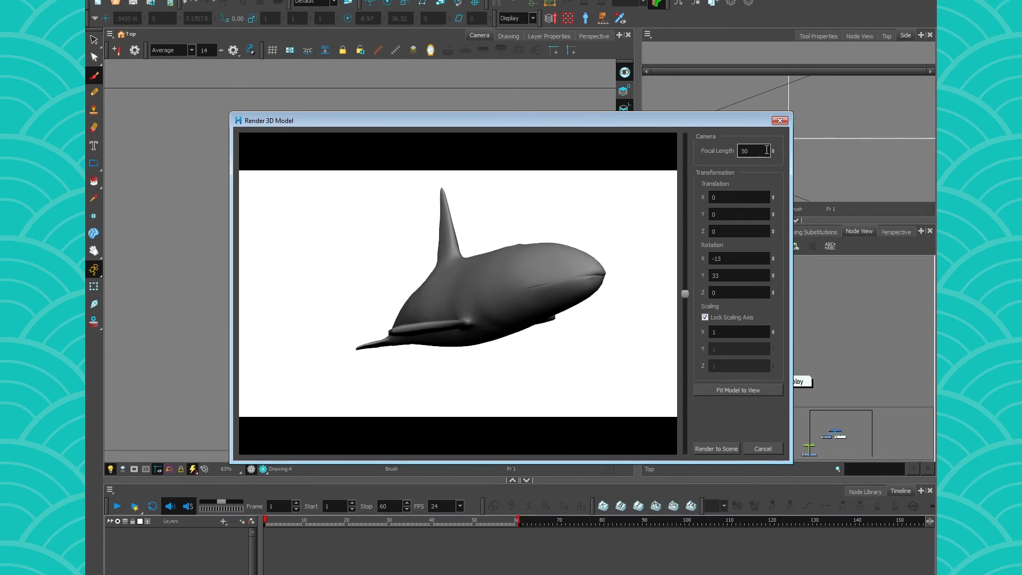
pyautogui.write('75')
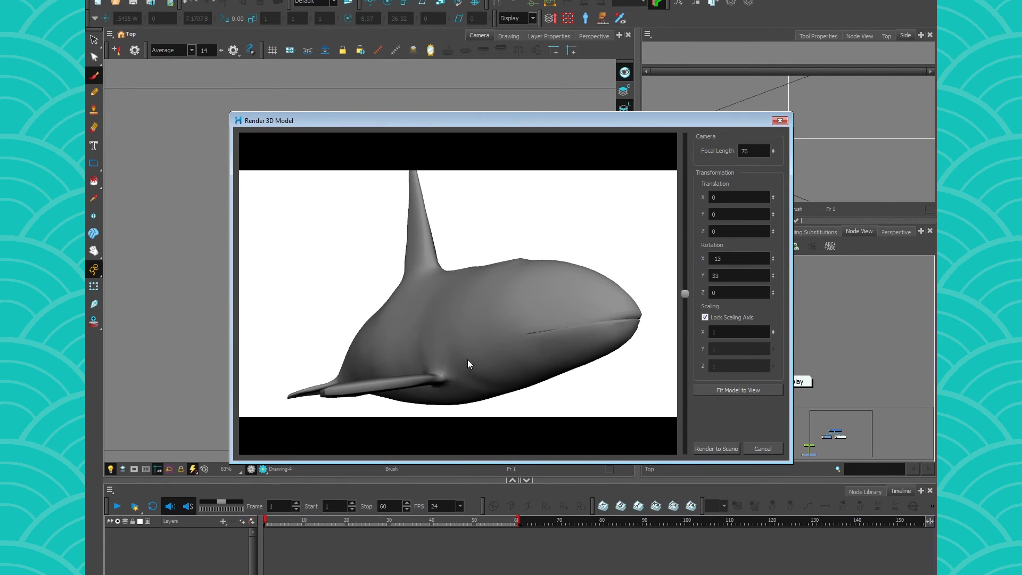
pyautogui.moveTo(469, 364); pyautogui.dragTo(476, 324)
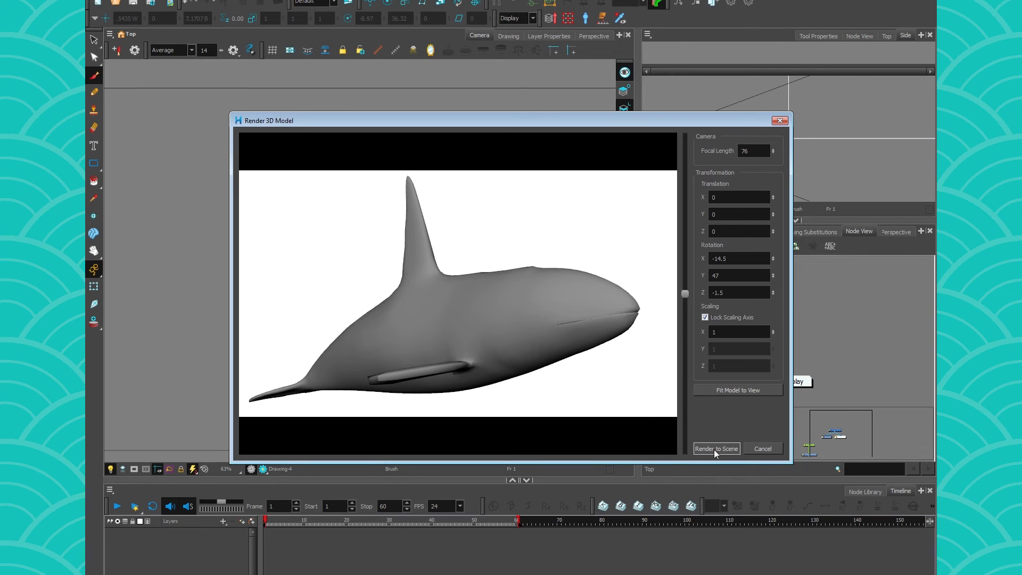
pyautogui.click(715, 448)
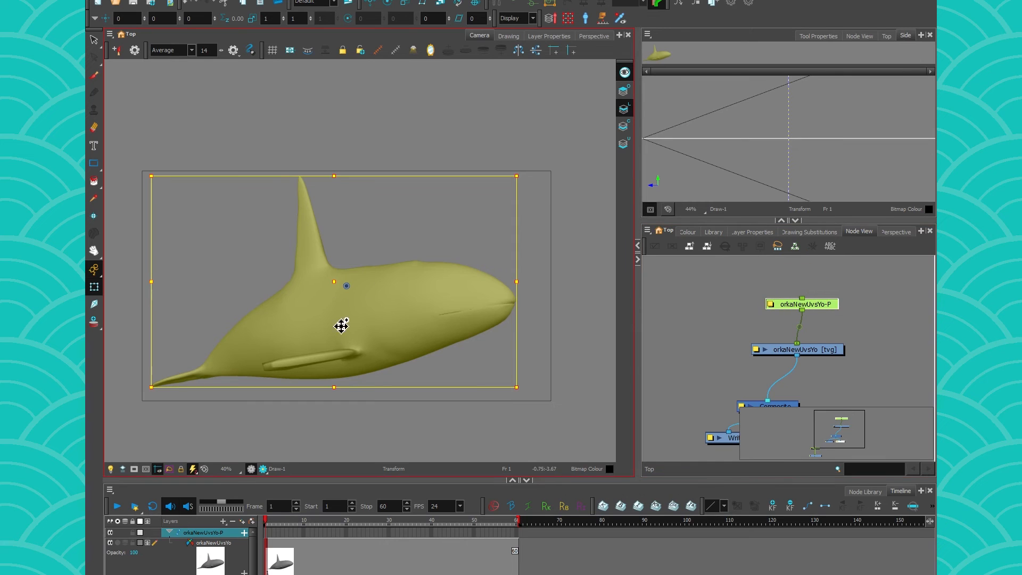
# - Reposition the rendered orca within the camera frame with the Transform tool
pyautogui.moveTo(341, 325); pyautogui.dragTo(344, 352)
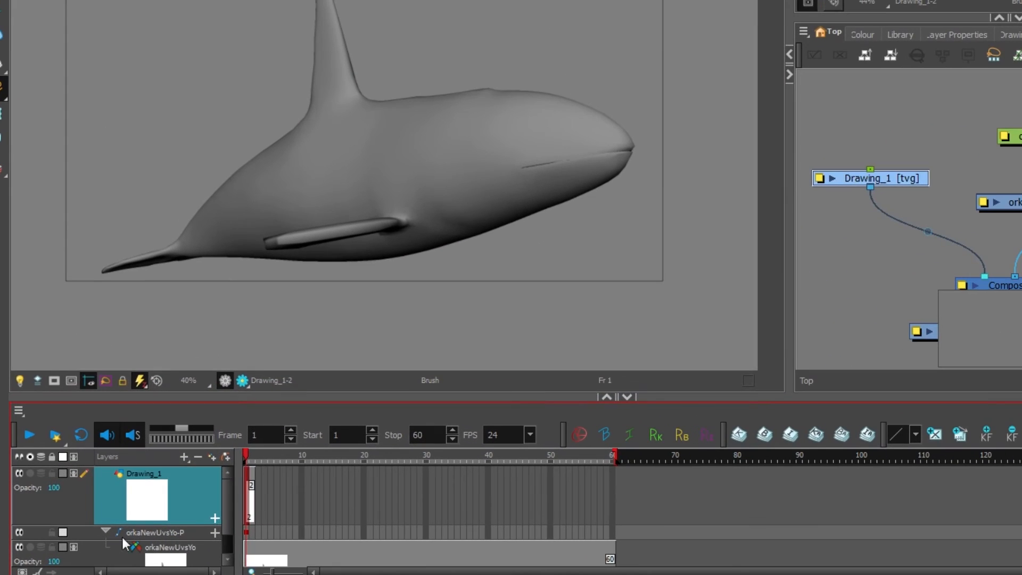
# - Update the orca layer's 3D model position to a diving angle, head lower right, fin up
pyautogui.click(173, 547)
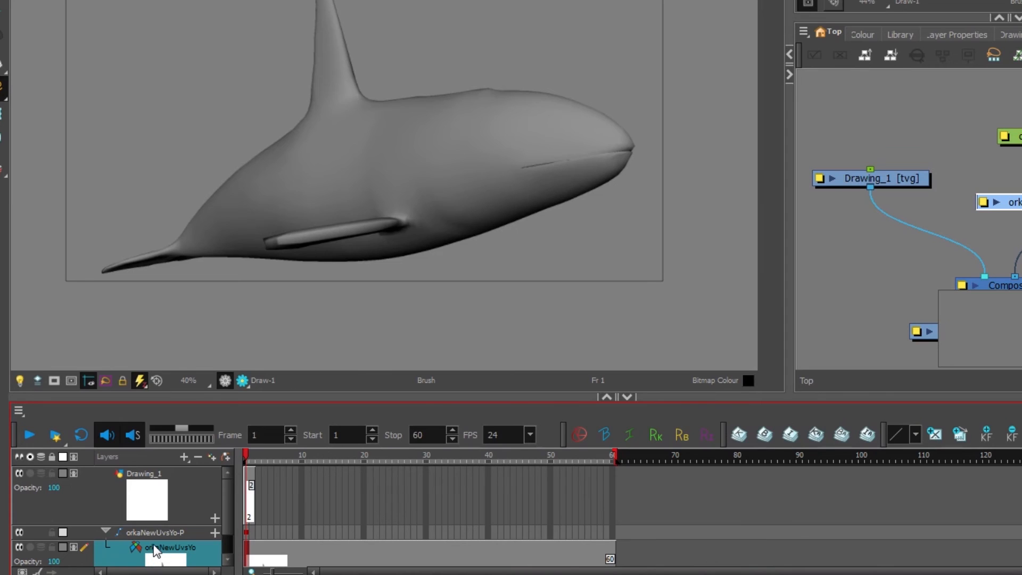
pyautogui.rightClick(160, 547)
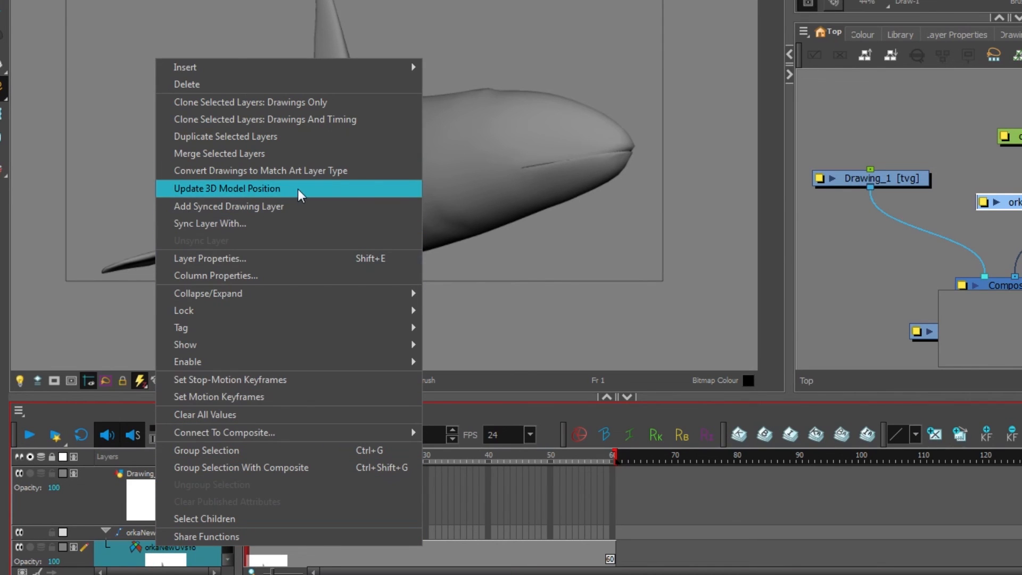
pyautogui.moveTo(243, 197)
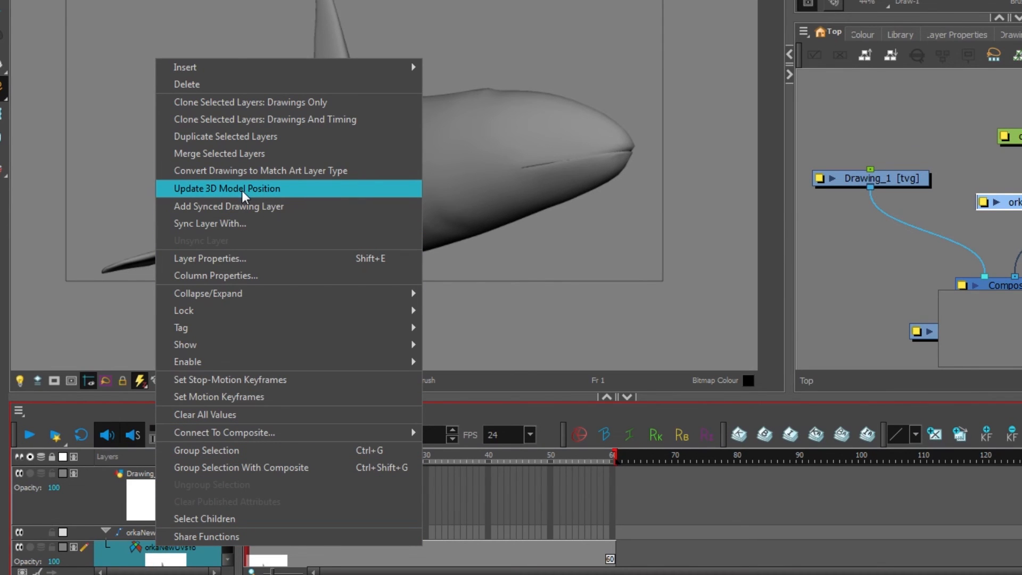
pyautogui.click(227, 188)
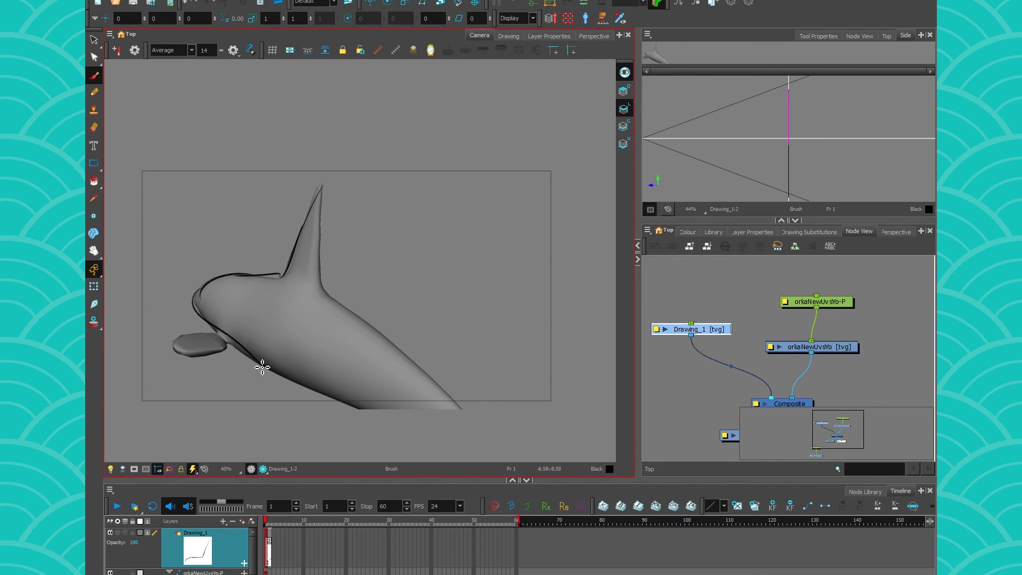
# - Trace a black outline stroke along the diving orca's back on Drawing_1
pyautogui.moveTo(264, 368); pyautogui.dragTo(479, 456)
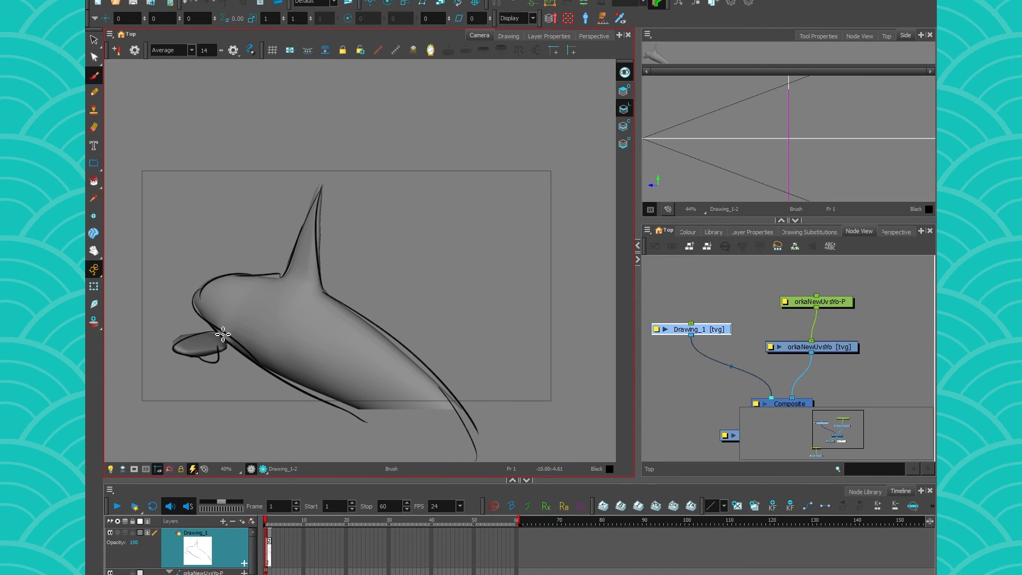
pyautogui.moveTo(219, 277)
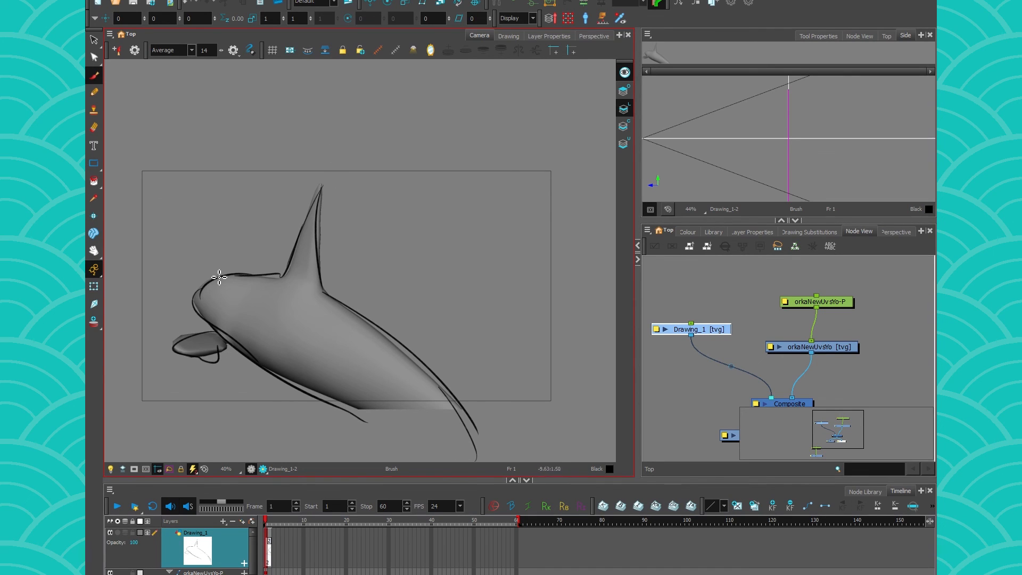
pyautogui.moveTo(308, 375)
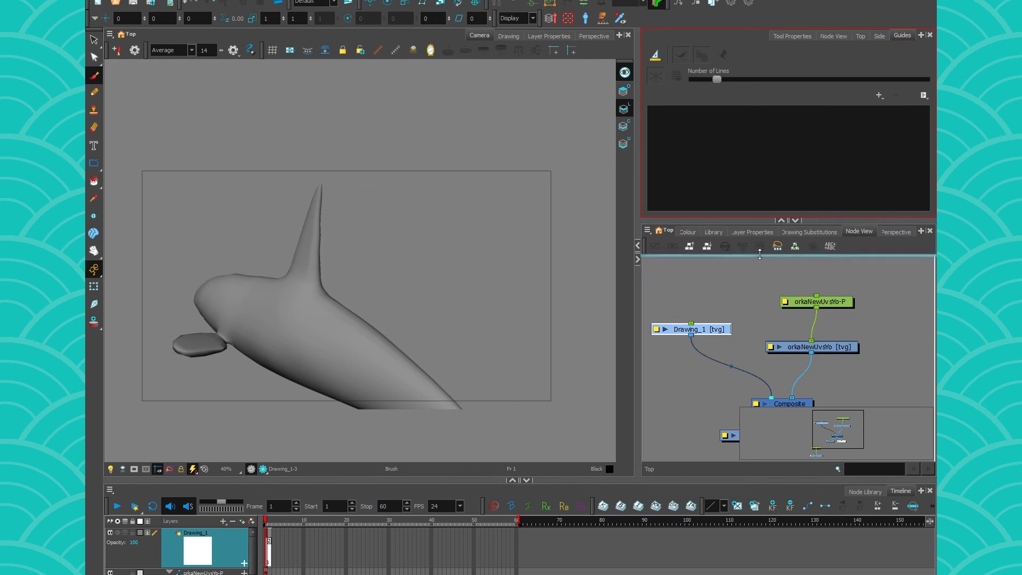
# - Add a 2-Point Perspective guide and zoom out to see its horizon and vanishing points
pyautogui.click(878, 95)
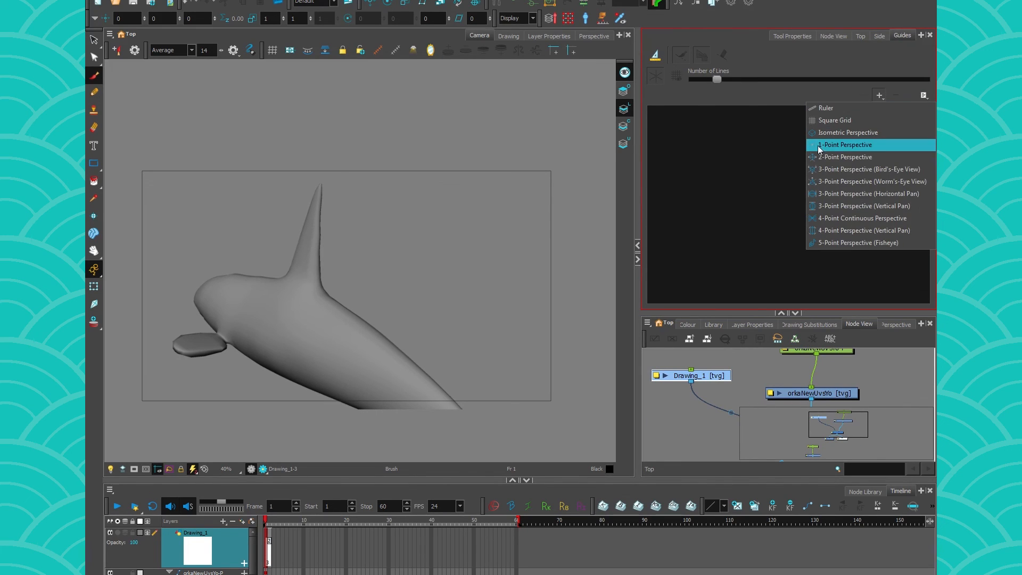
pyautogui.click(846, 157)
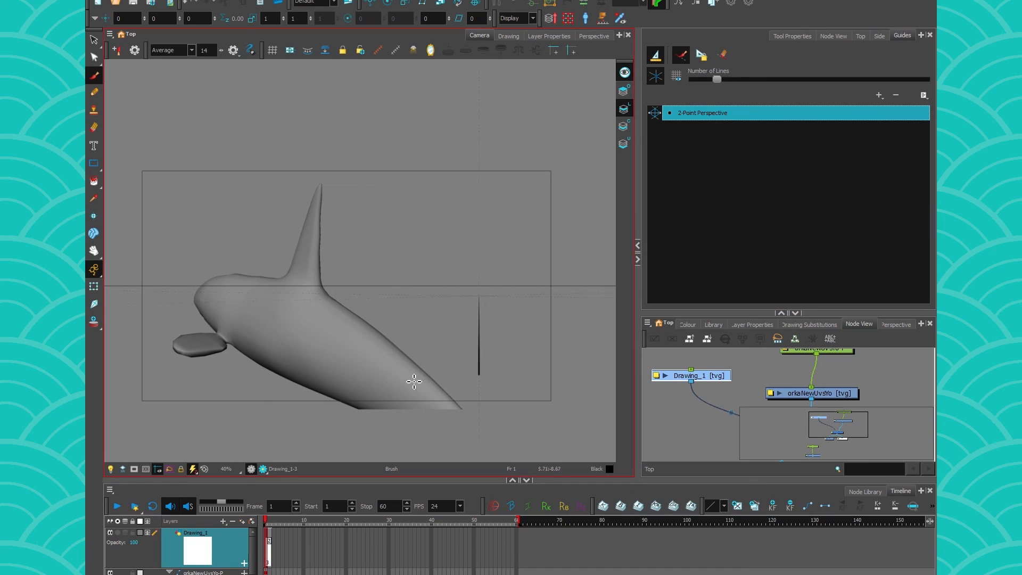
pyautogui.scroll(-3)
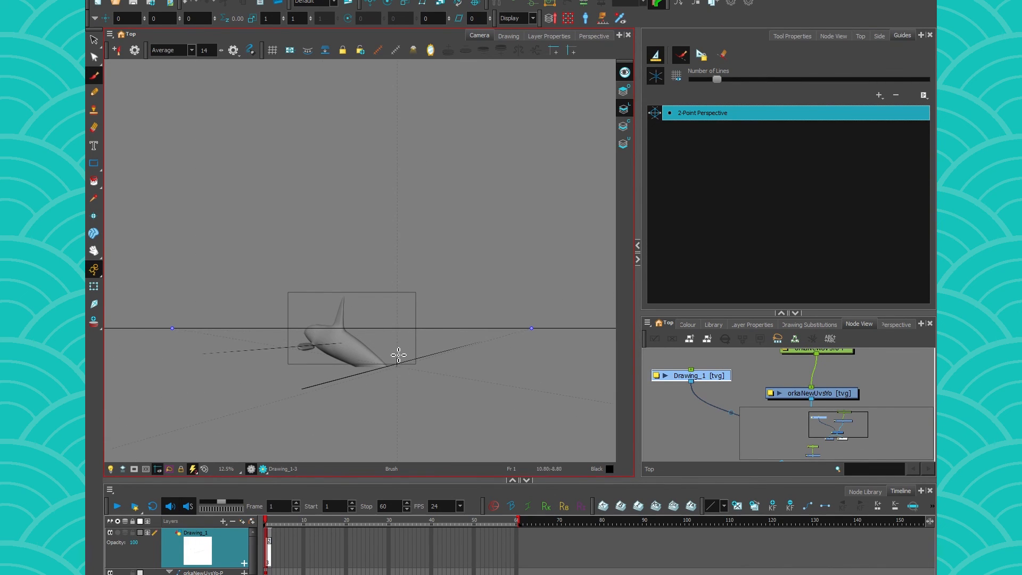